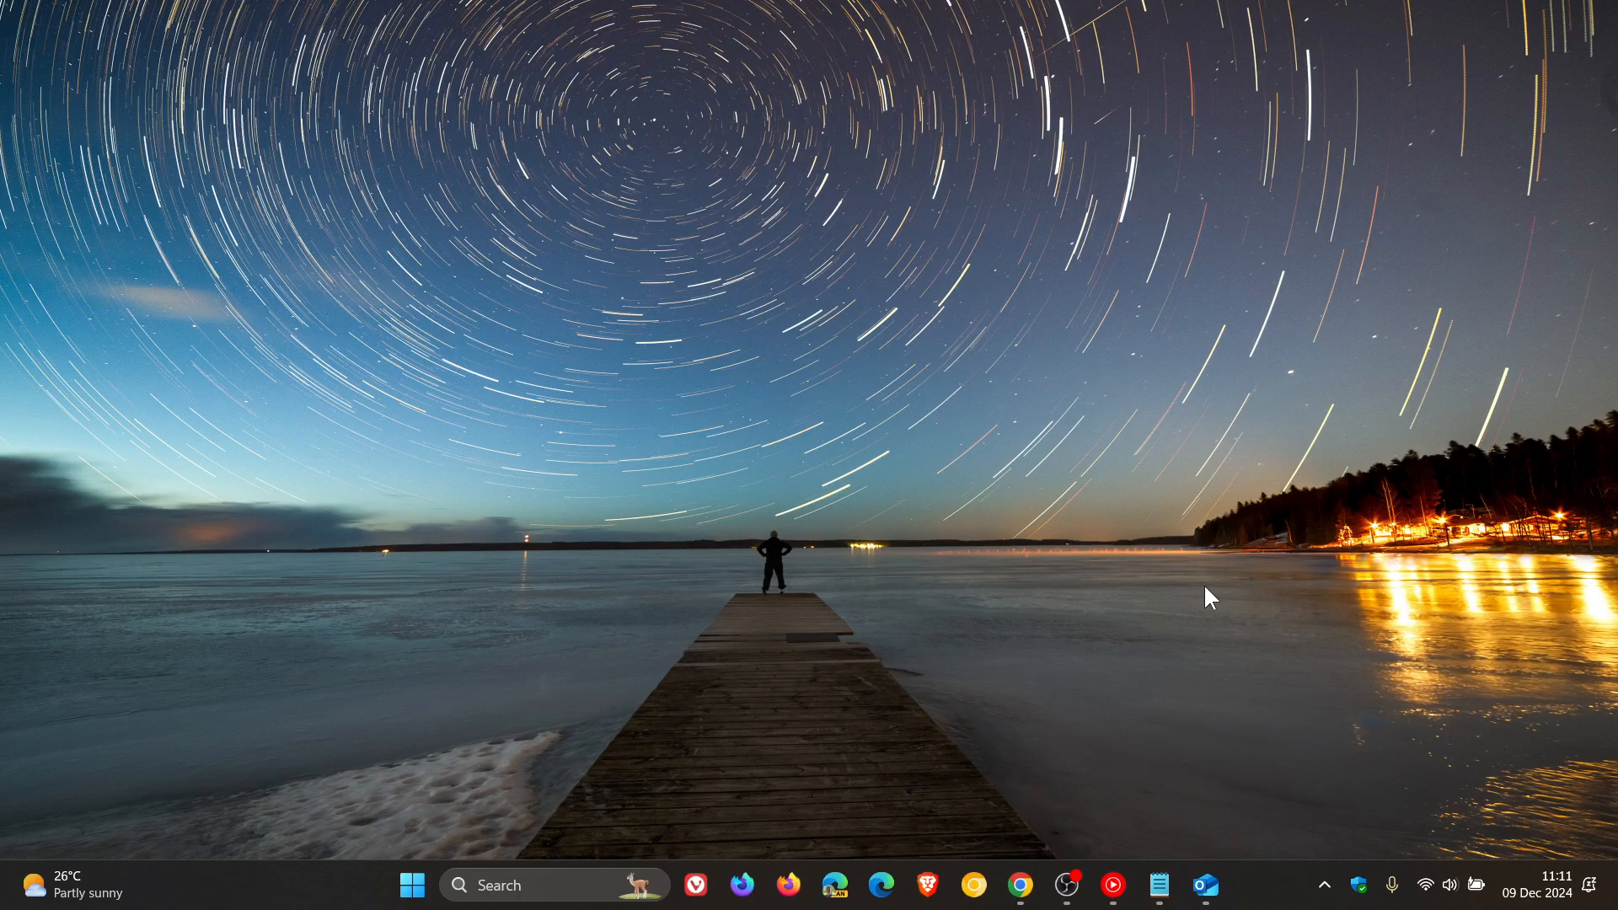
{"action": "mouse_move", "coordinate": [1198, 795]}
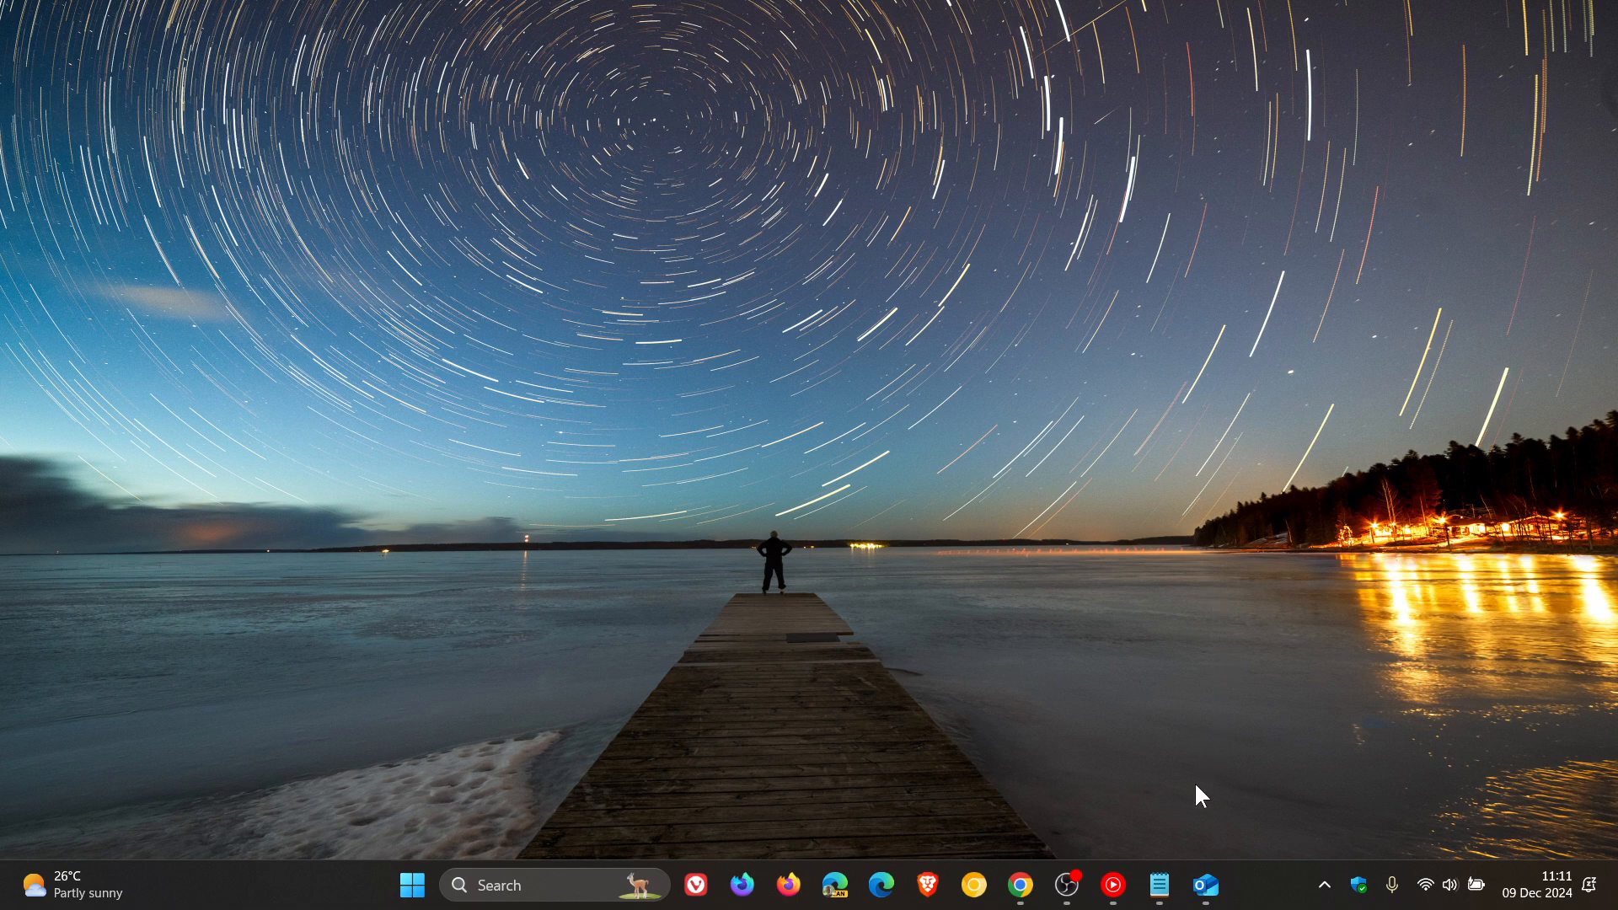
Step: Launch Outlook from the taskbar so its empty inbox window appears
{"action": "left_click", "coordinate": [1203, 885]}
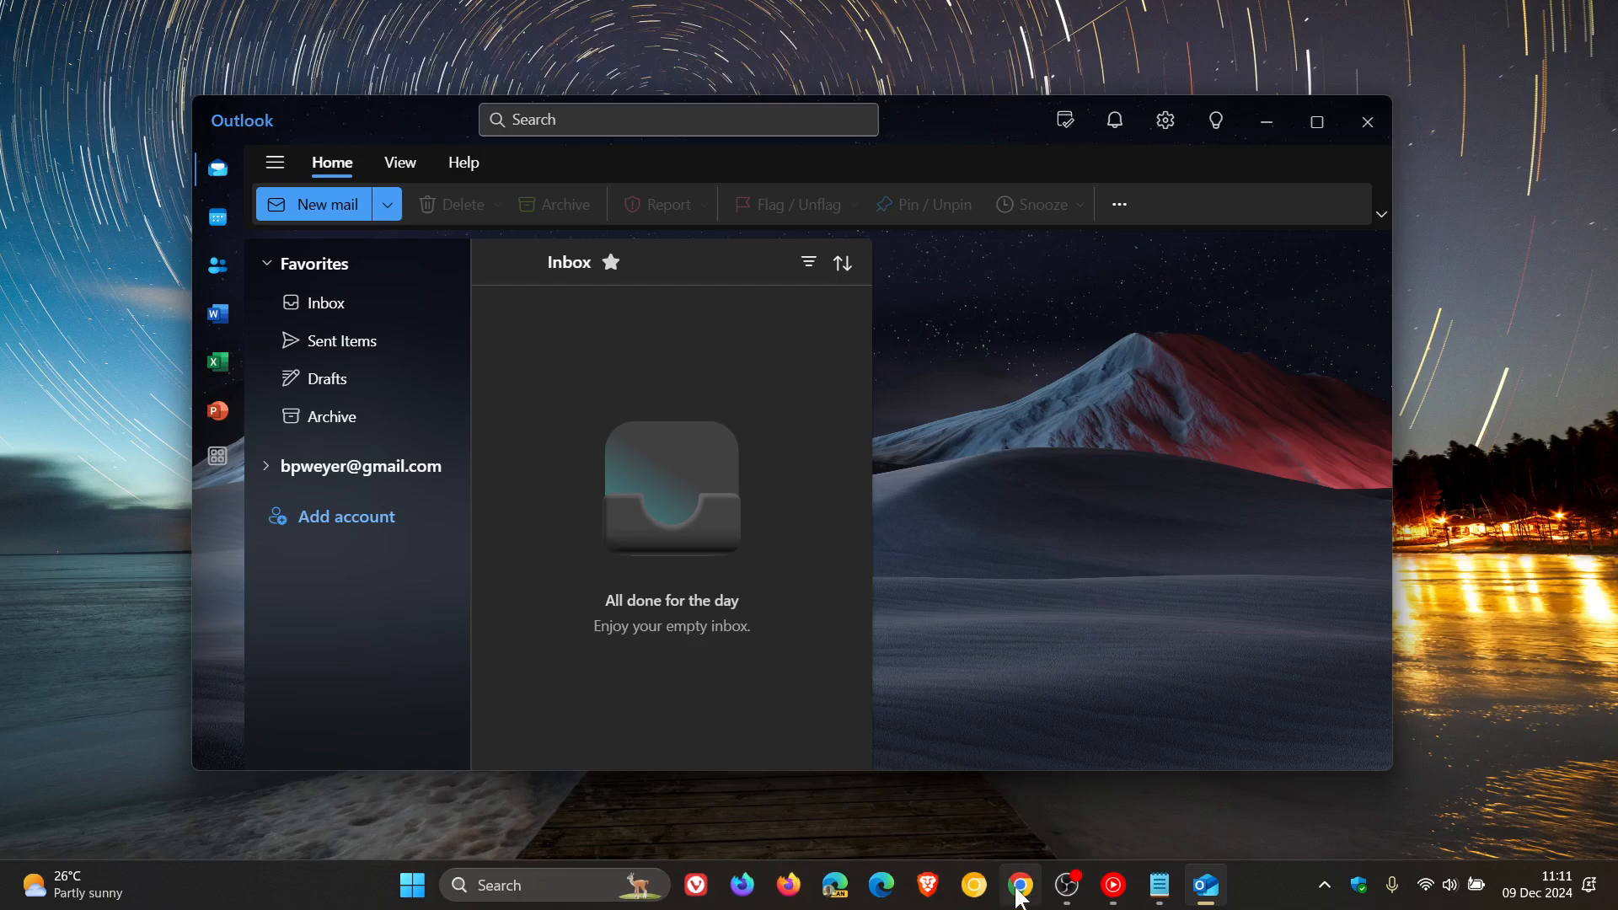
Step: Switch to the Chrome browser showing the Google Workspace homepage
{"action": "left_click", "coordinate": [1018, 885]}
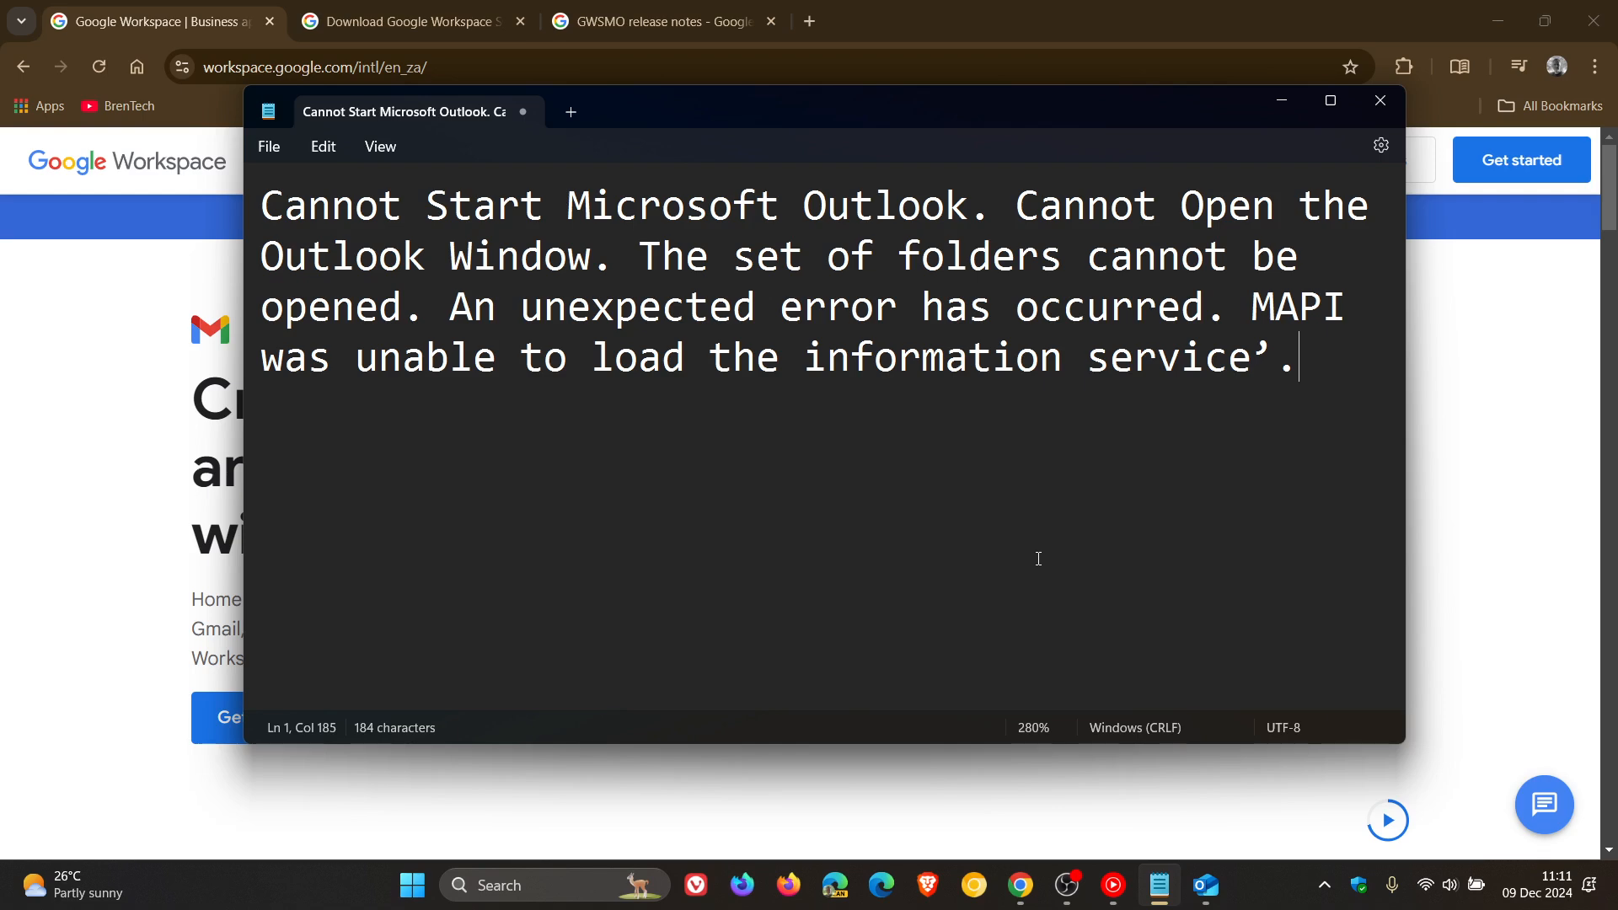
{"action": "mouse_move", "coordinate": [1353, 81]}
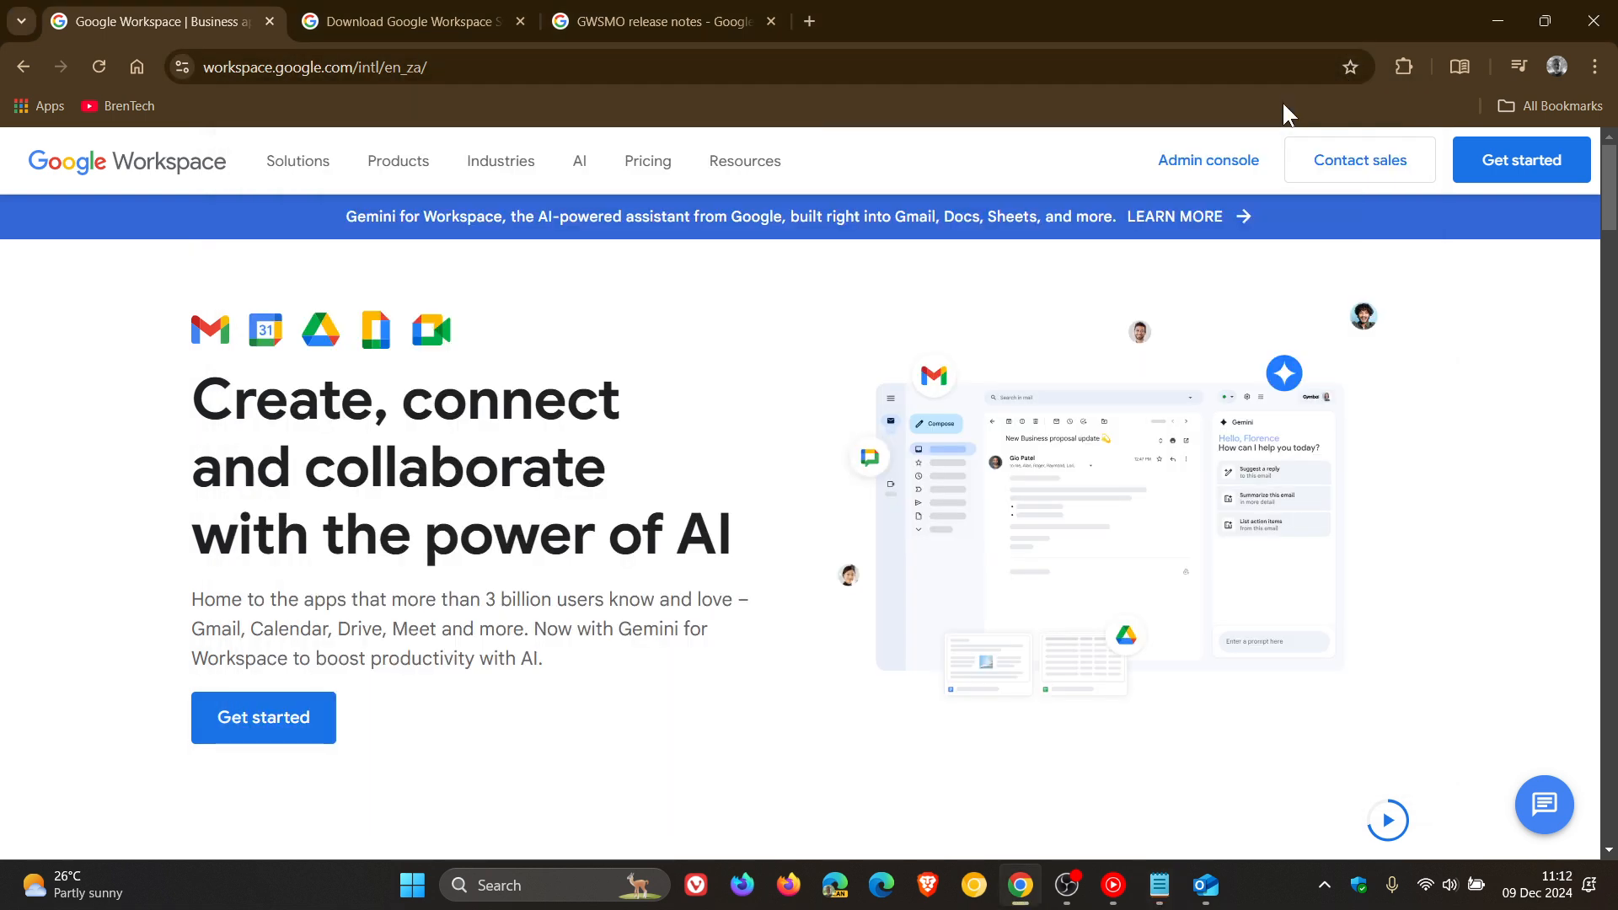
{"action": "mouse_move", "coordinate": [841, 260]}
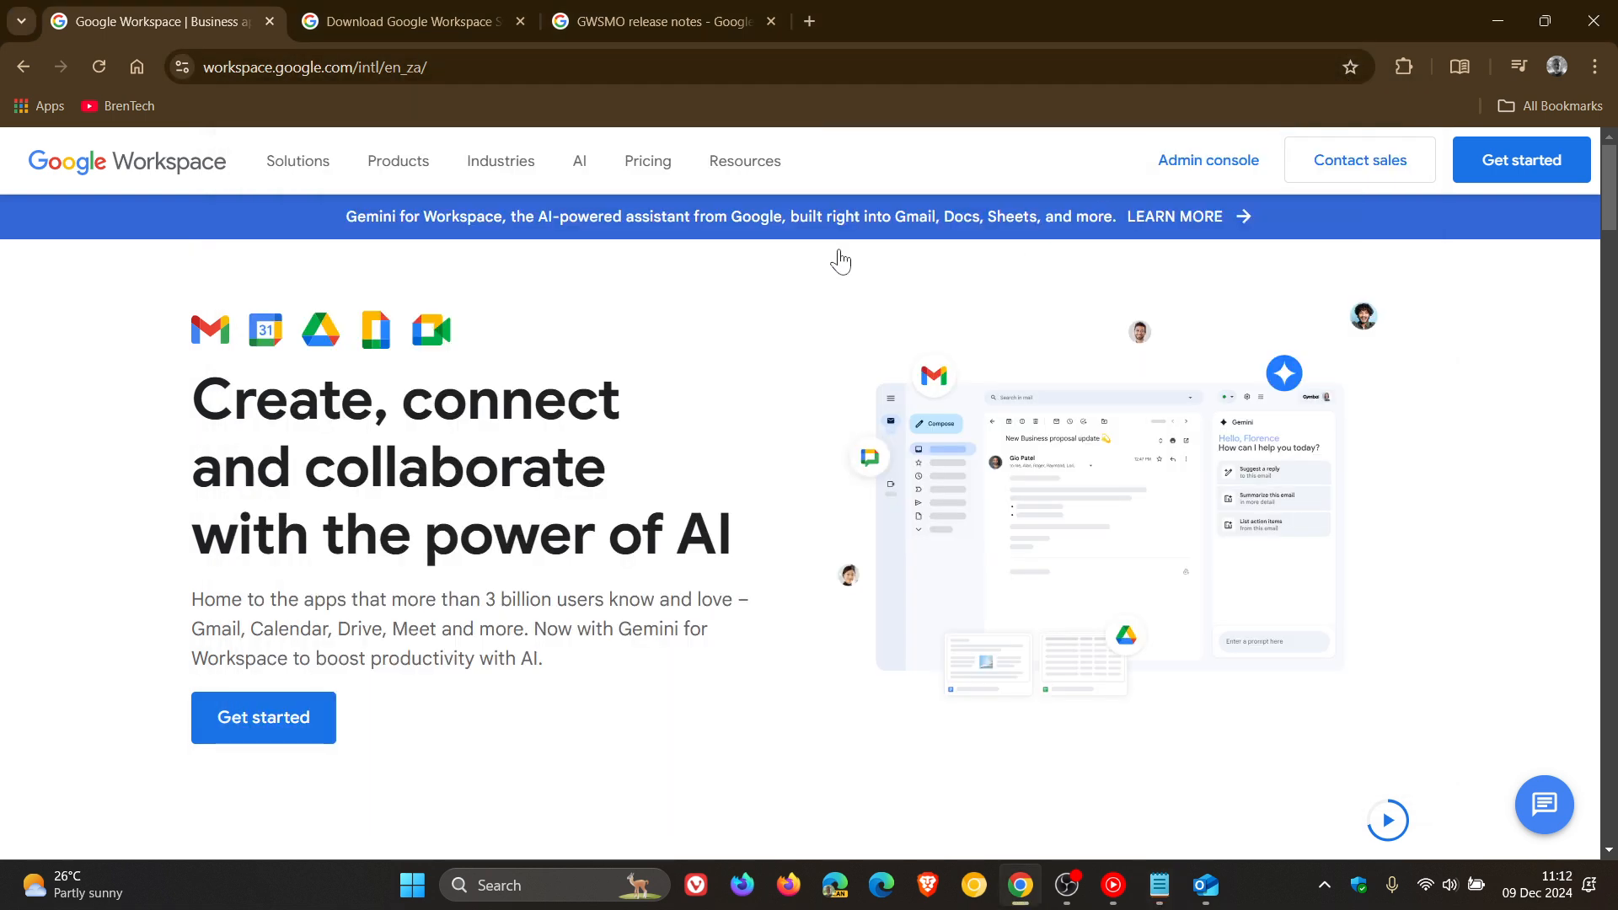
Step: Switch to the Google Workspace Sync for Microsoft Outlook download page
{"action": "left_click", "coordinate": [403, 20]}
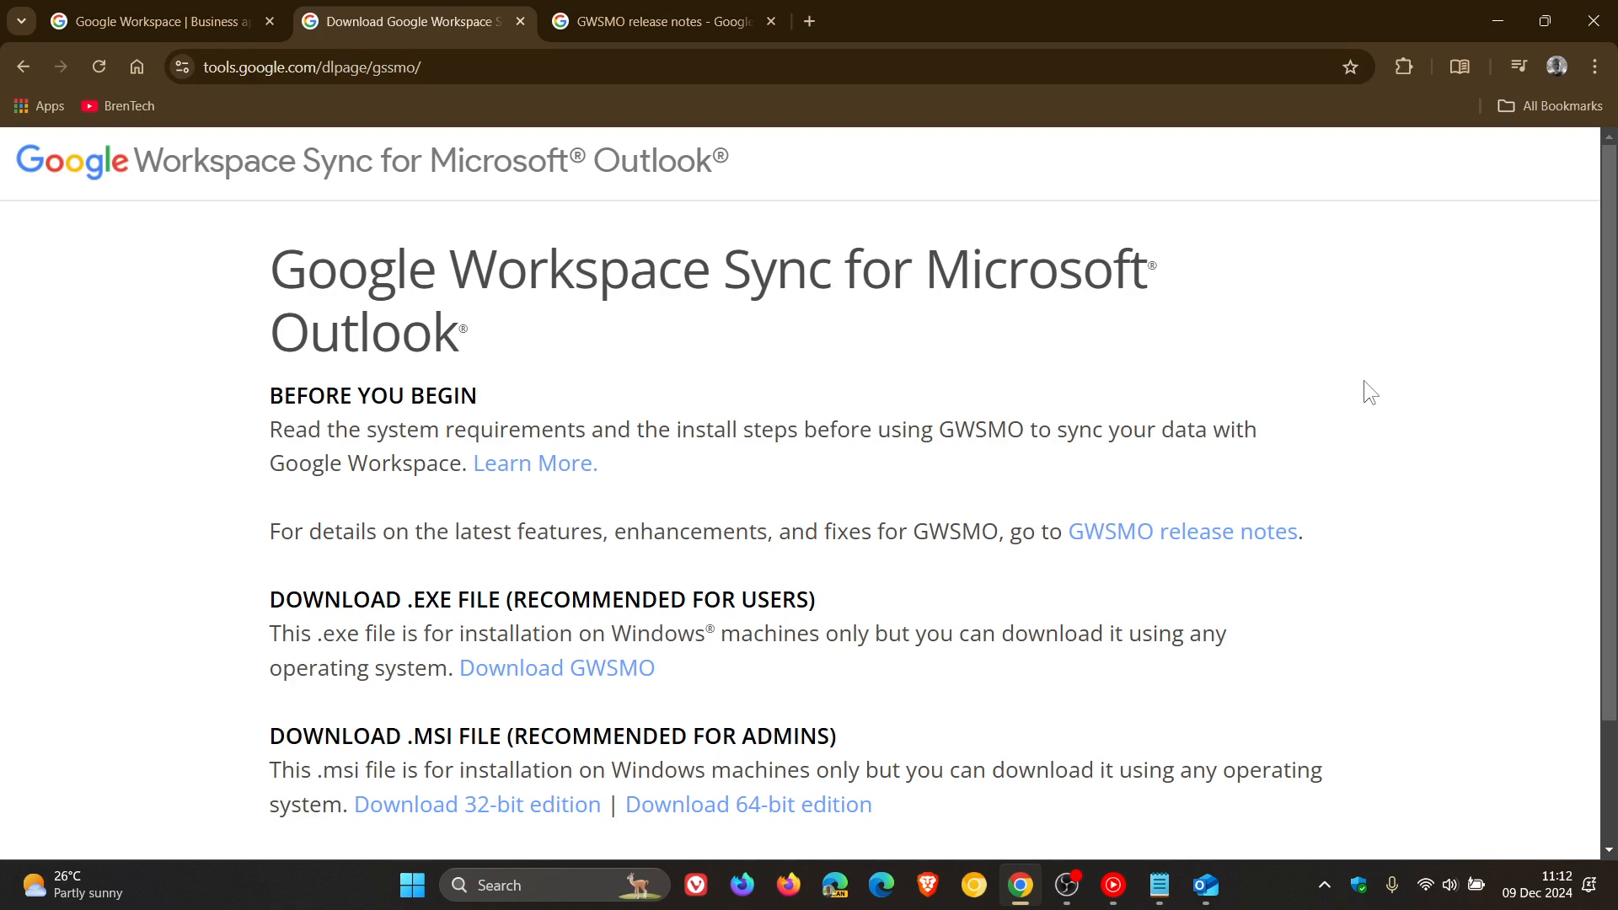
{"action": "mouse_move", "coordinate": [1468, 27]}
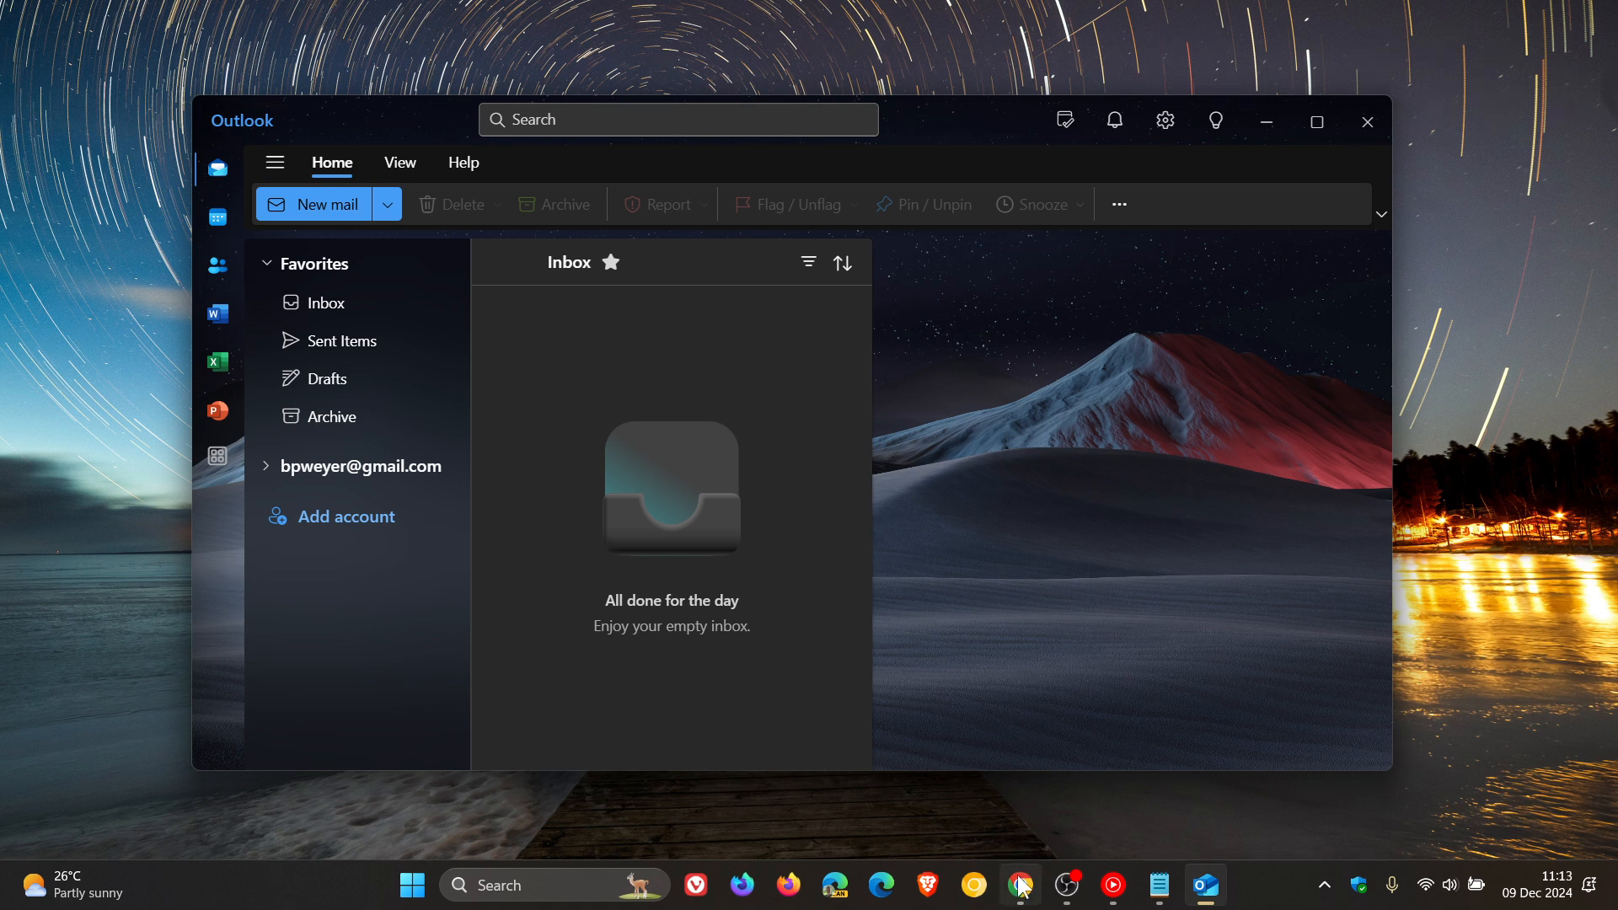
{"action": "left_click", "coordinate": [1018, 885]}
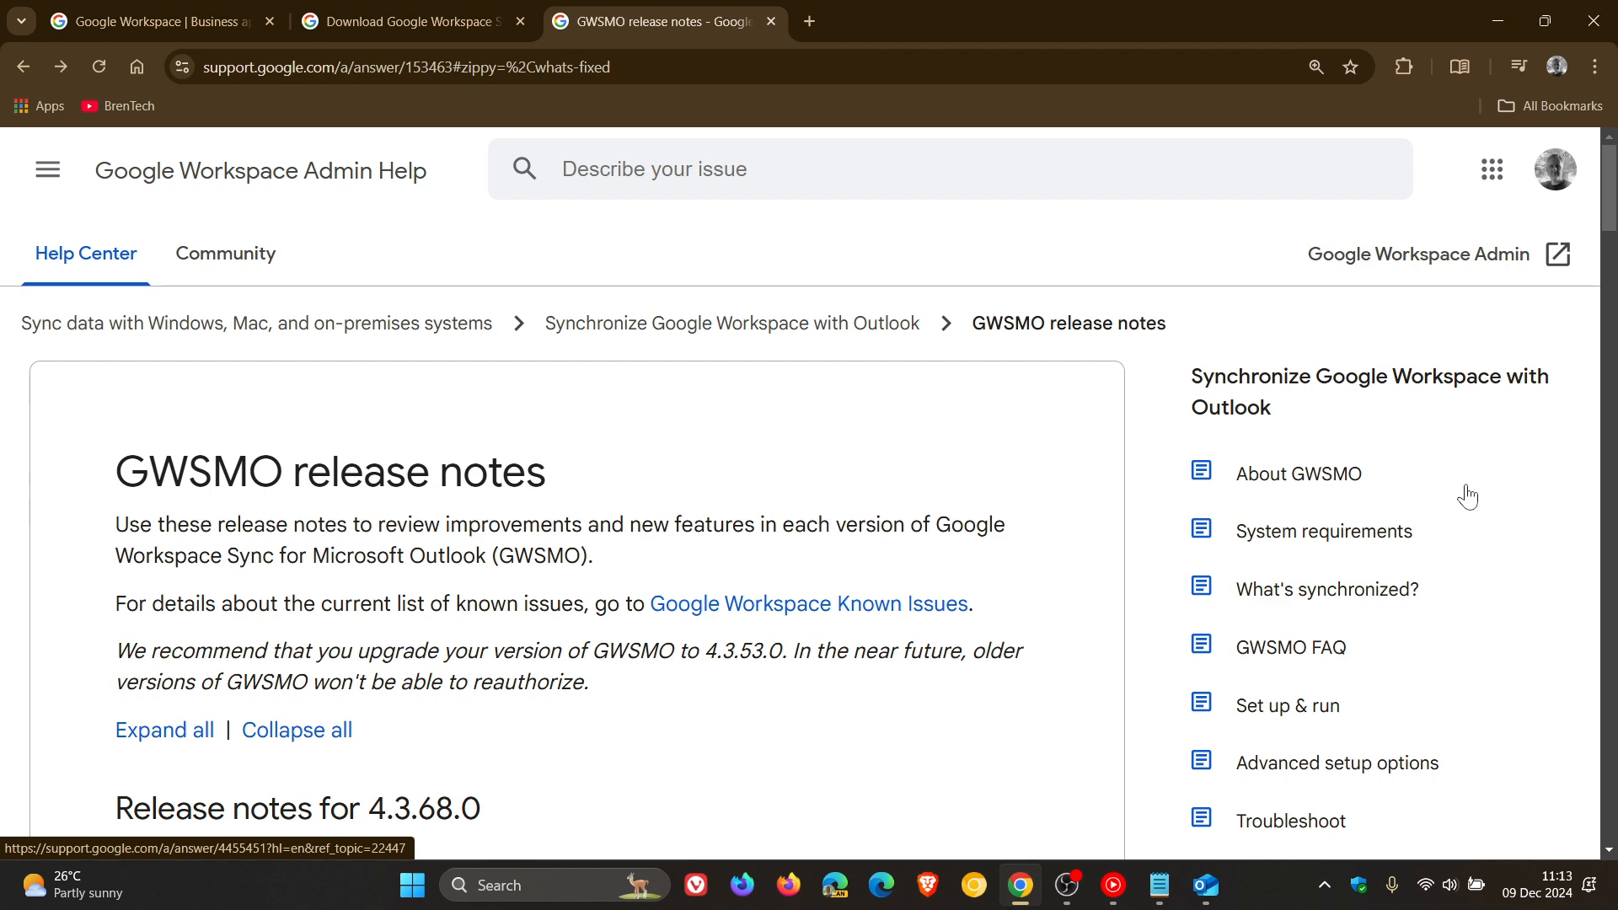
Step: Highlight the version number 4.3.68.0 in the 'Release notes for 4.3.68.0' heading
{"action": "scroll", "scroll_direction": "down", "scroll_amount": 3}
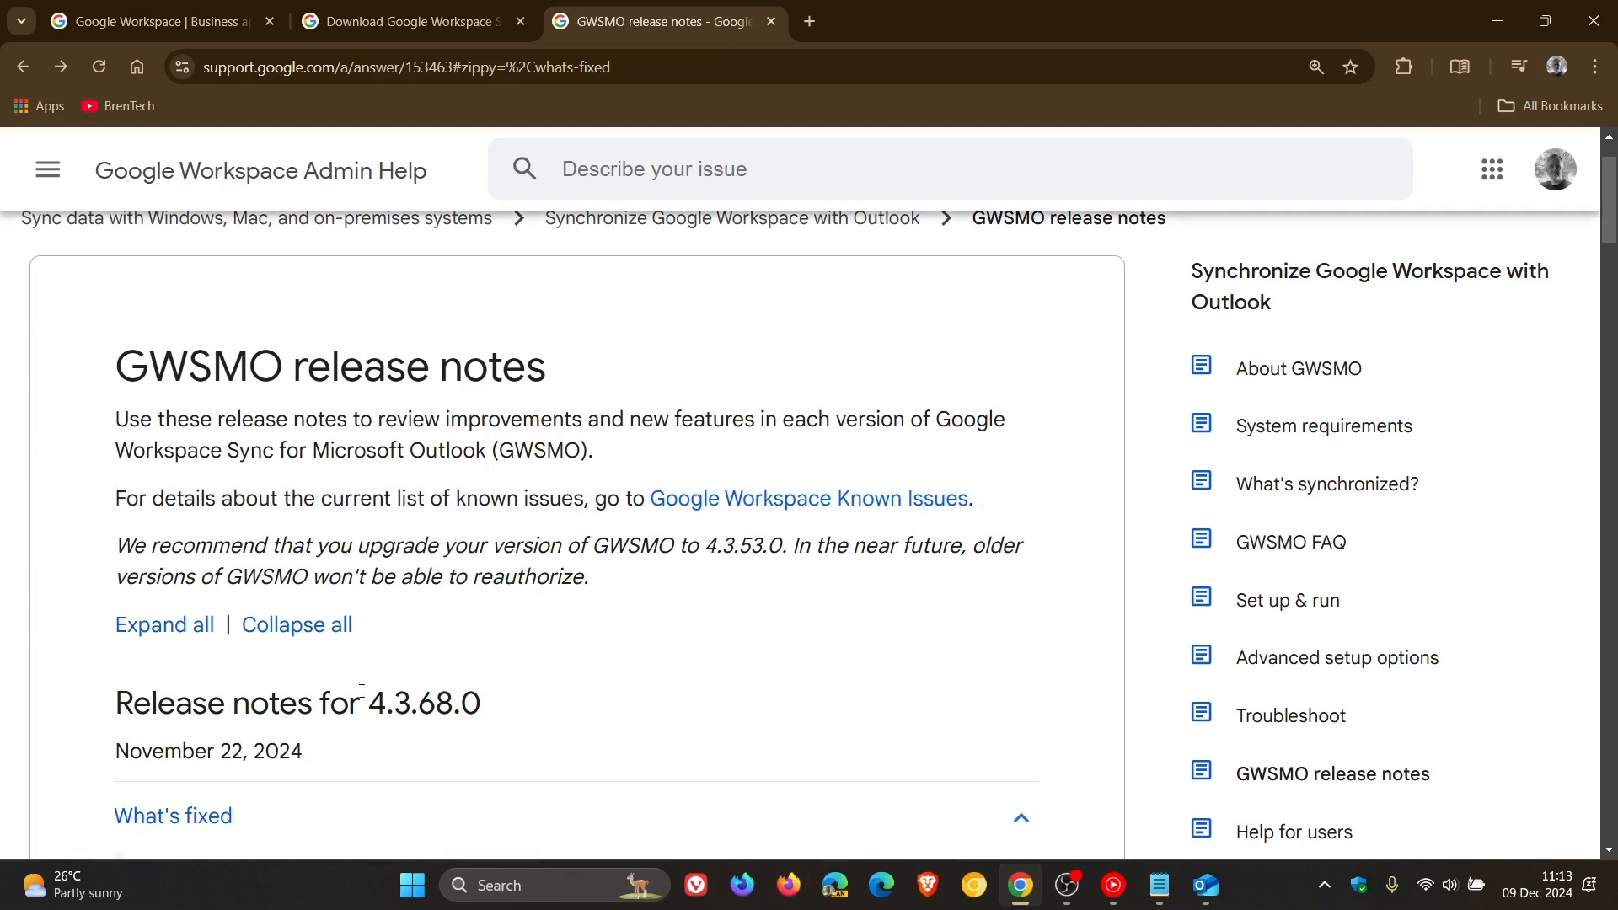
{"action": "double_click", "coordinate": [406, 703]}
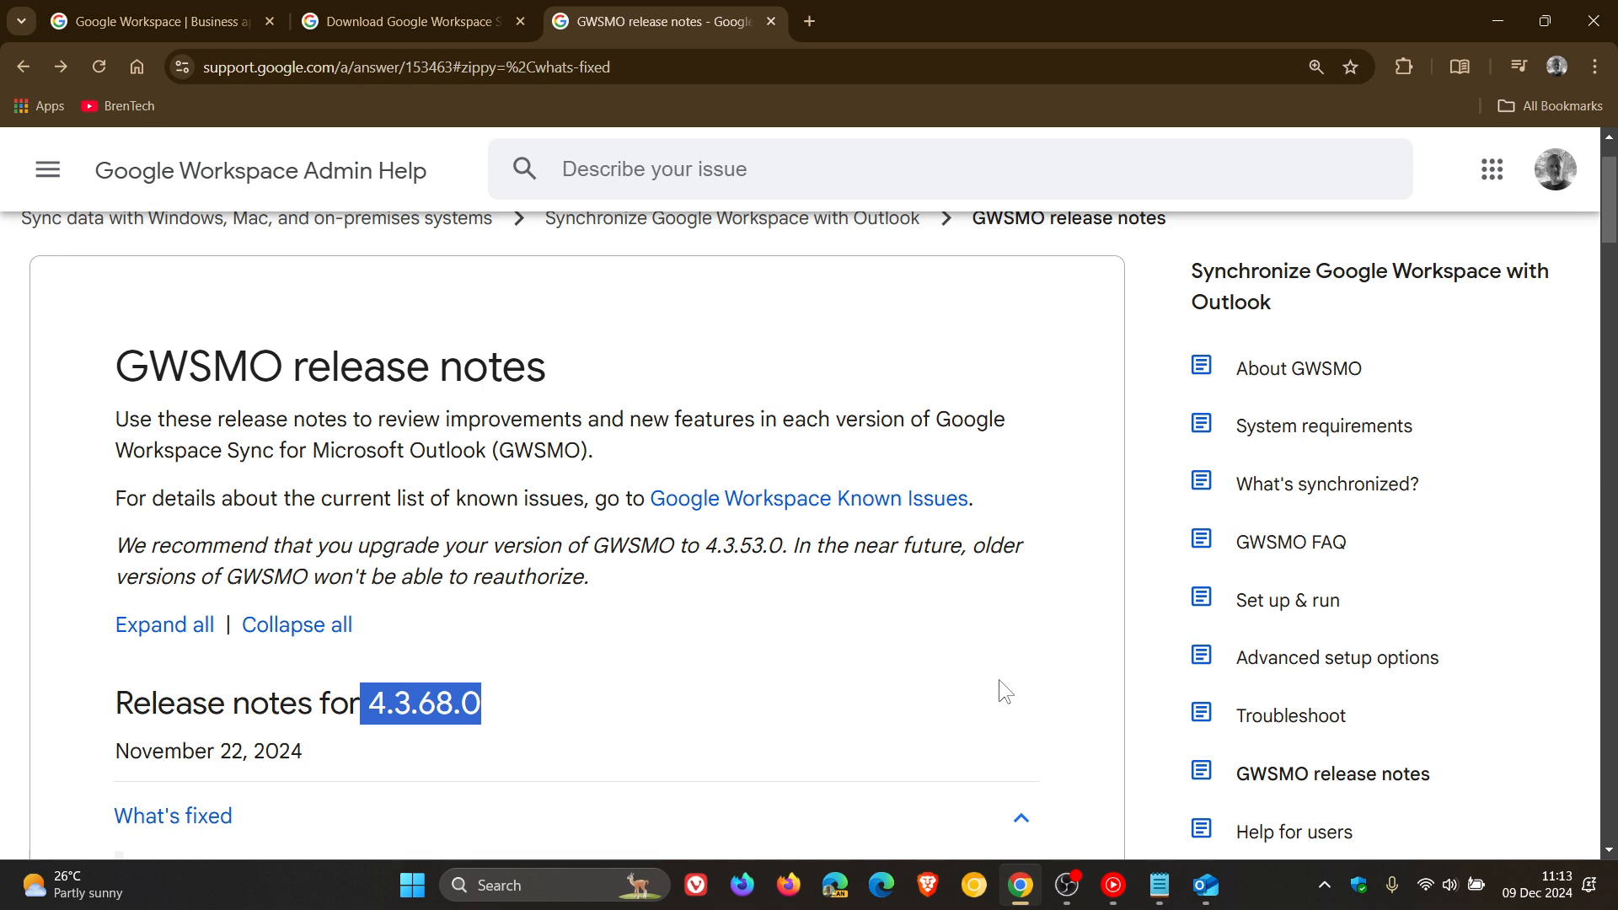
Step: Bring the empty Outlook inbox window to the front over the desktop
{"action": "left_click", "coordinate": [1204, 884]}
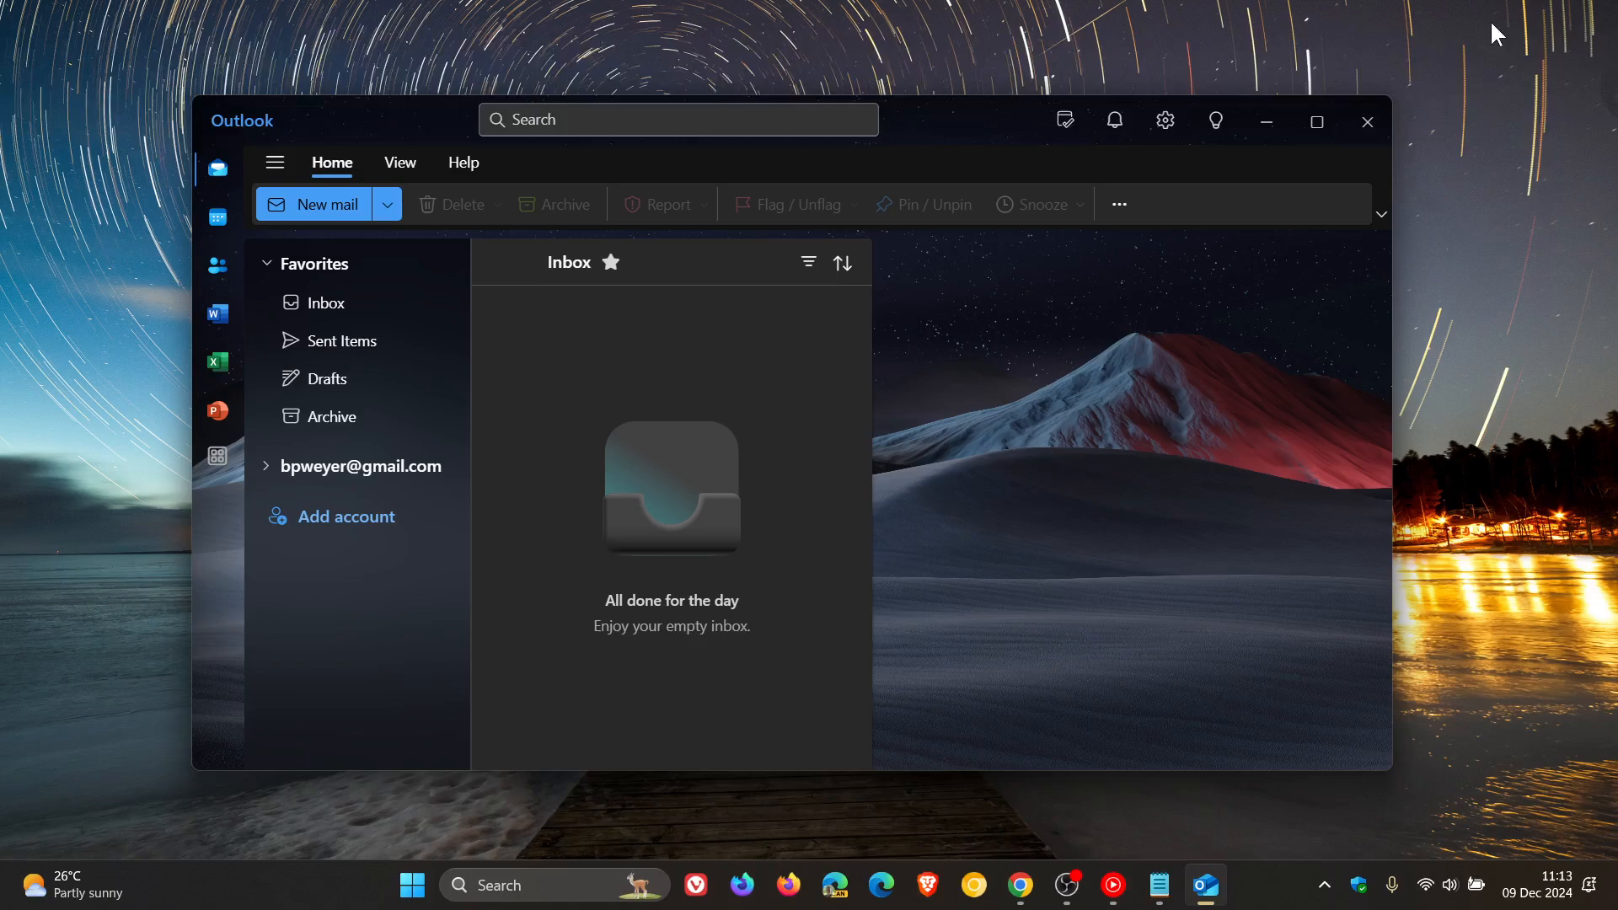
{"action": "mouse_move", "coordinate": [1138, 466]}
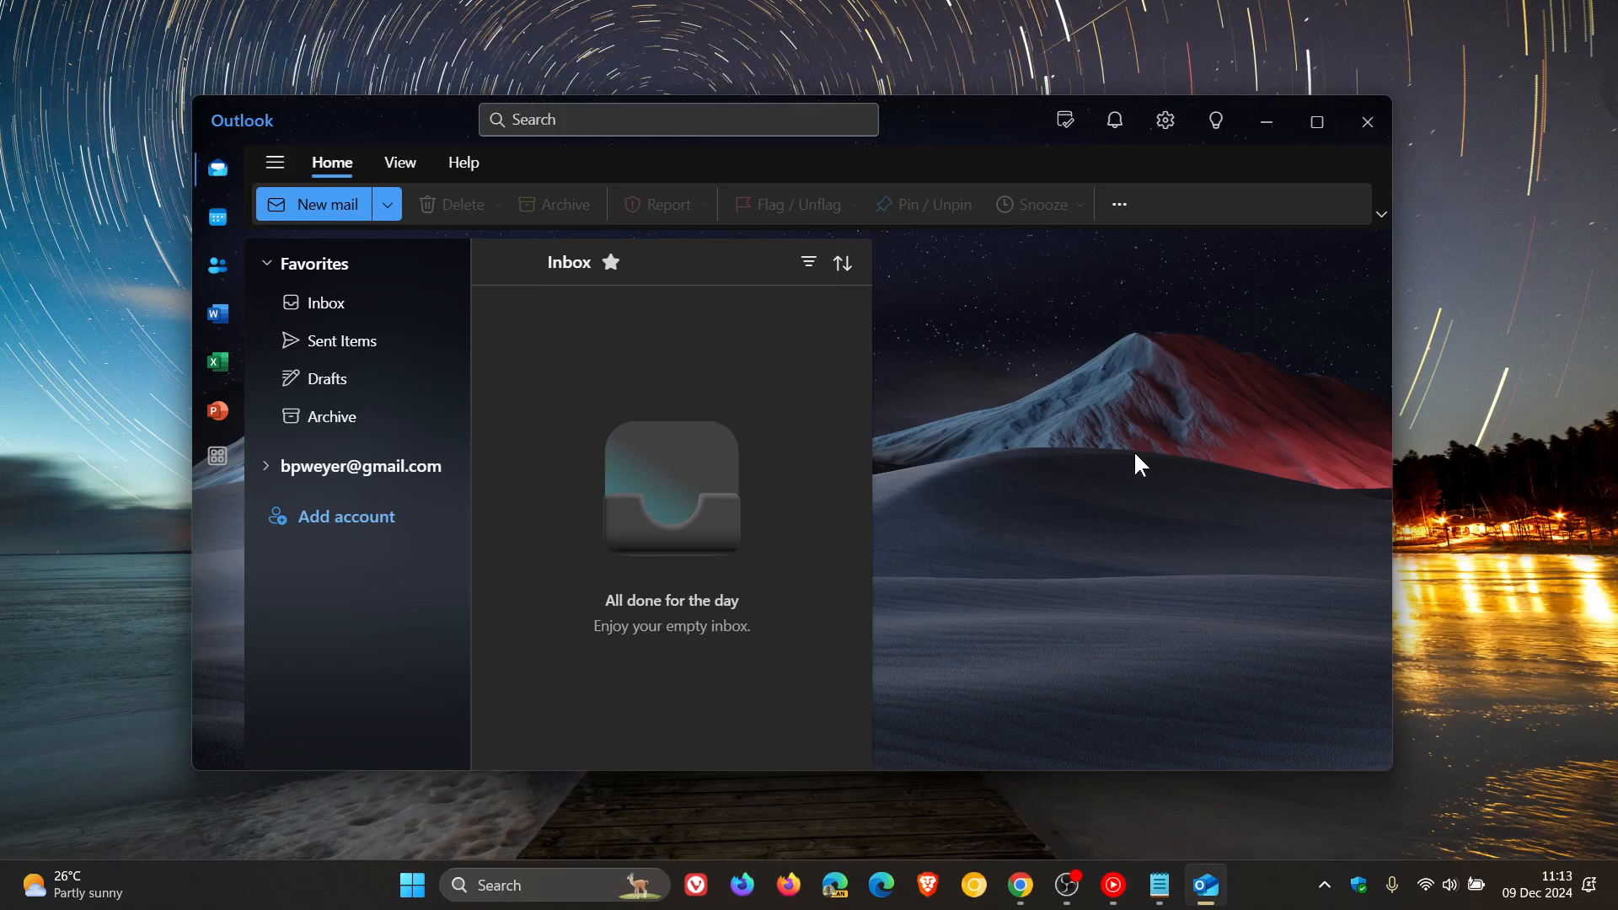